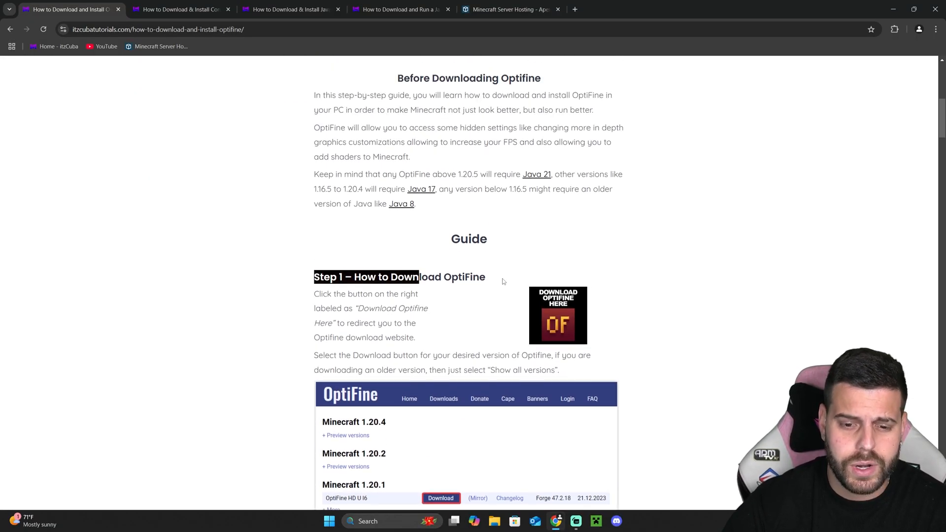
Expand Minecraft 1.21.4 preview versions and go to the OptiFine HD U J3 pre5 download
scroll(down, 3)
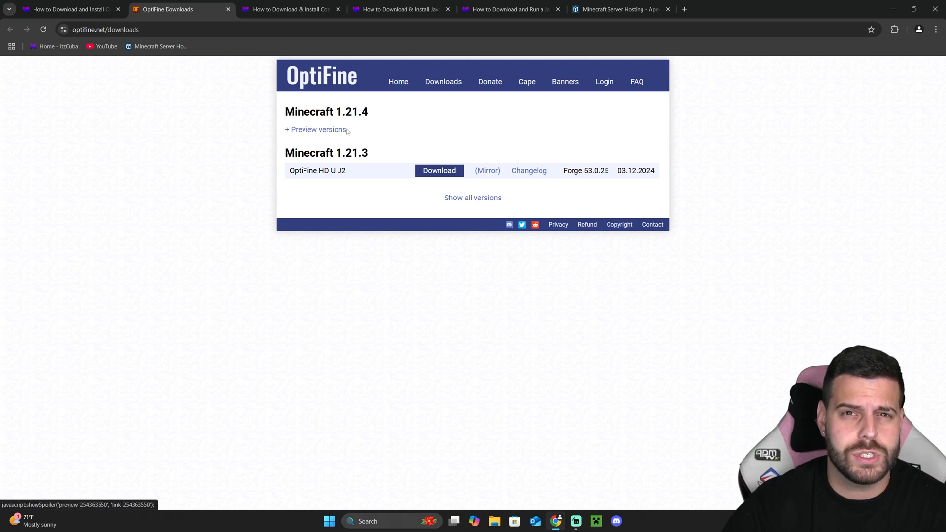
mouse_move(380, 119)
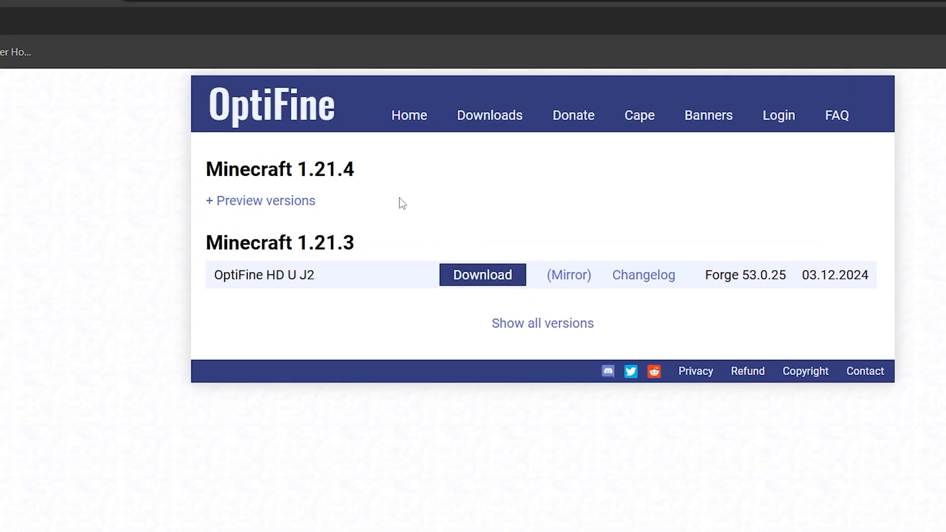
mouse_move(481, 275)
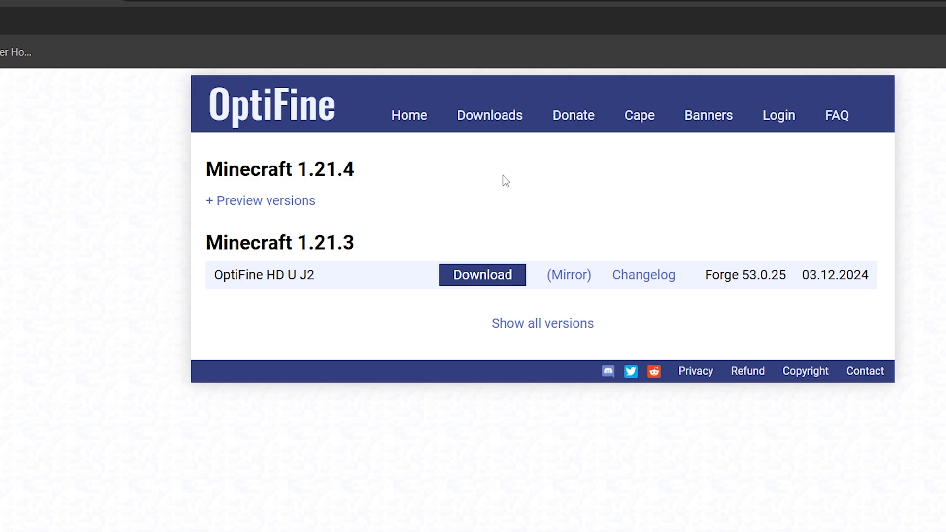
mouse_move(549, 179)
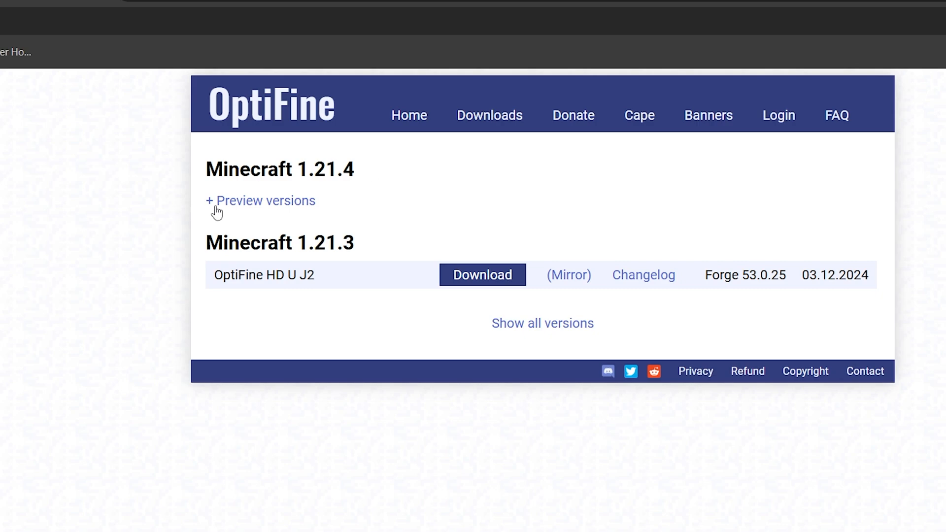
click(265, 200)
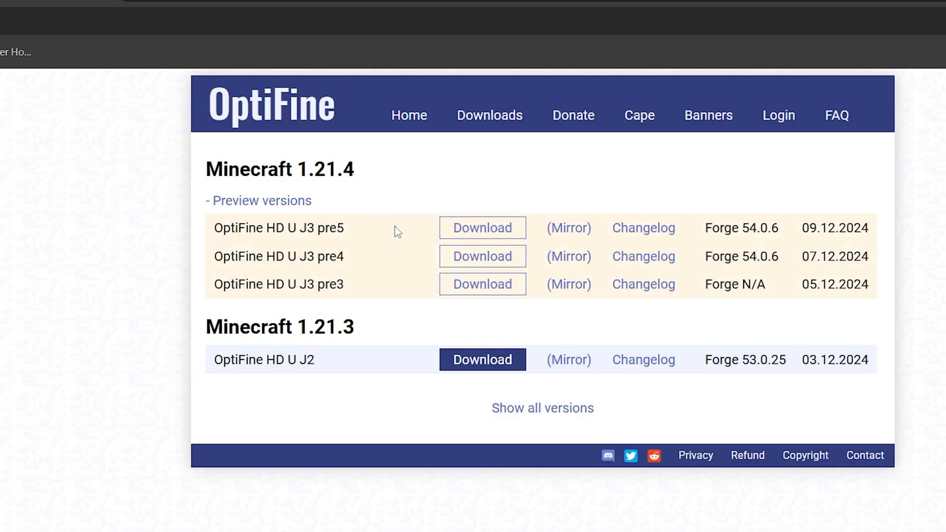
double_click(329, 227)
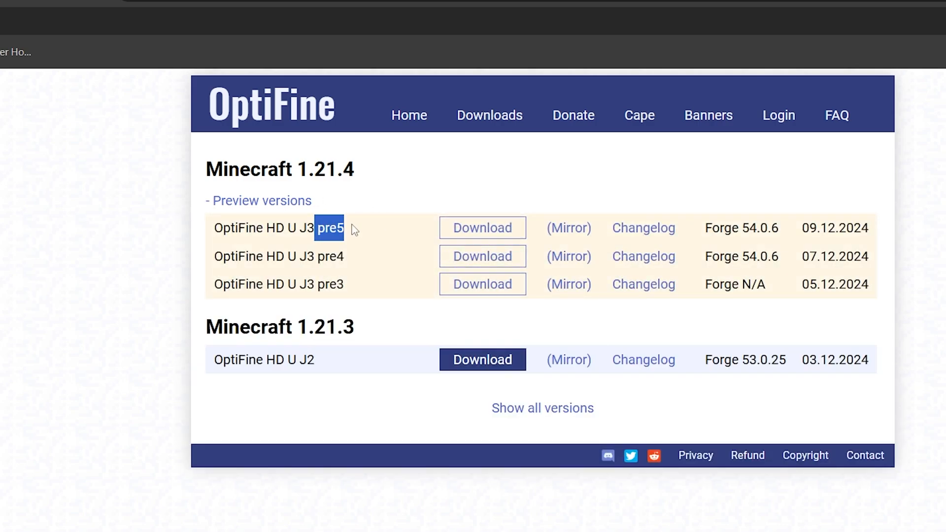
click(481, 228)
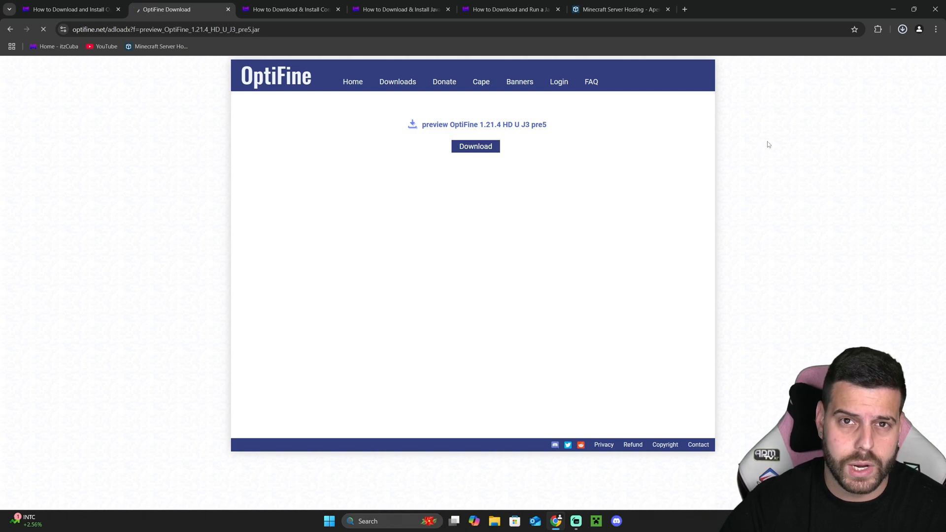
Download the OptiFine pre5 jar, then browse Apex Hosting down to the Choose Your Plan pricing
click(619, 9)
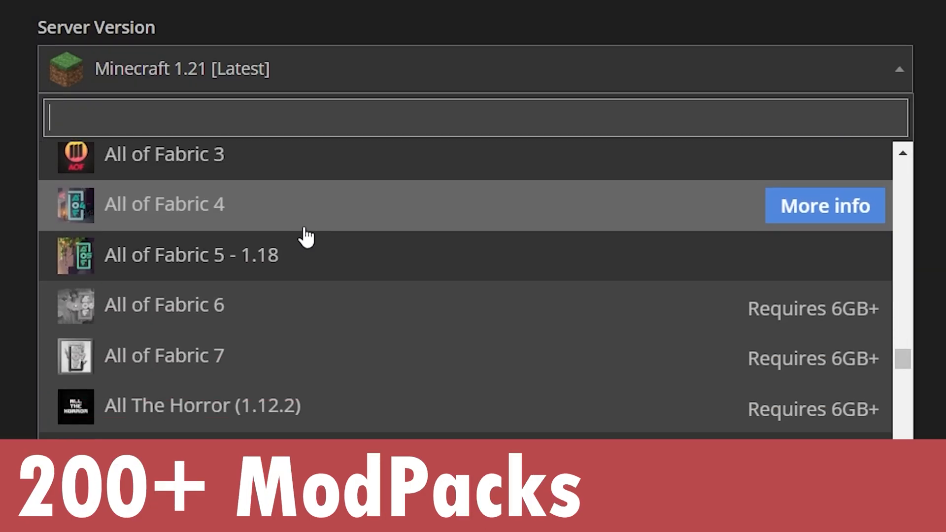
scroll(down, 3)
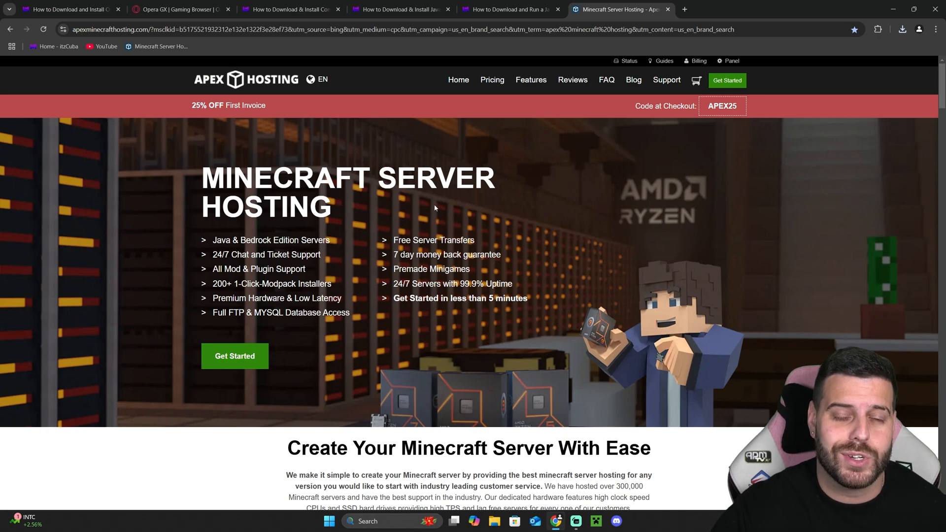
scroll(down, 3)
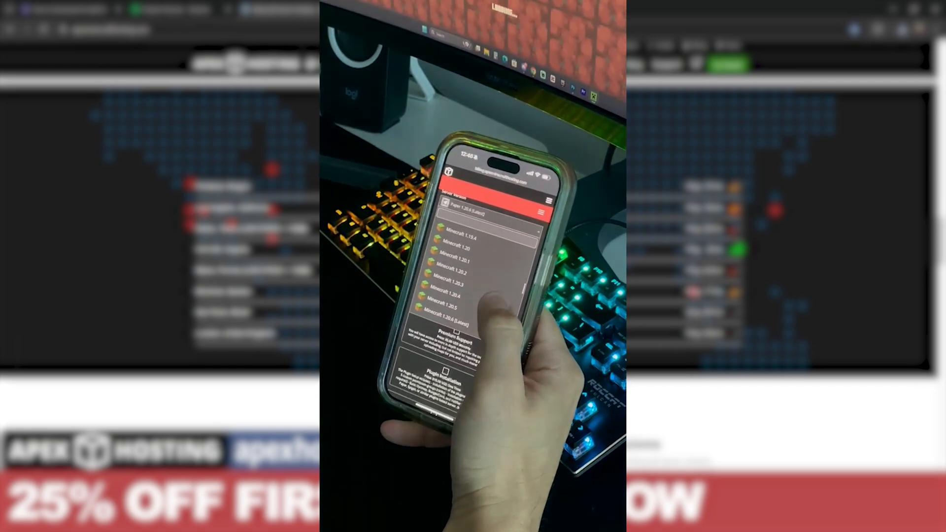
scroll(down, 3)
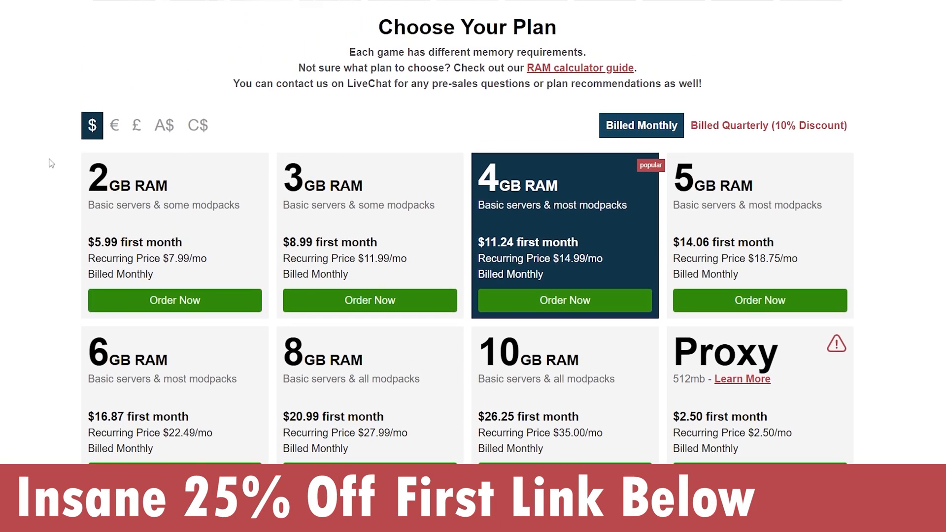
scroll(down, 3)
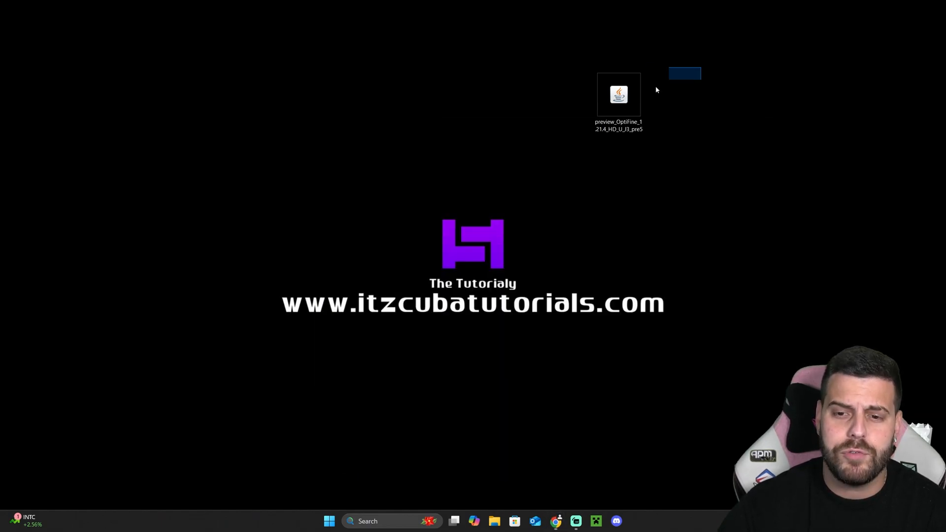
Move the downloaded preview_OptiFine .jar file onto the desktop
drag(619, 94, 470, 95)
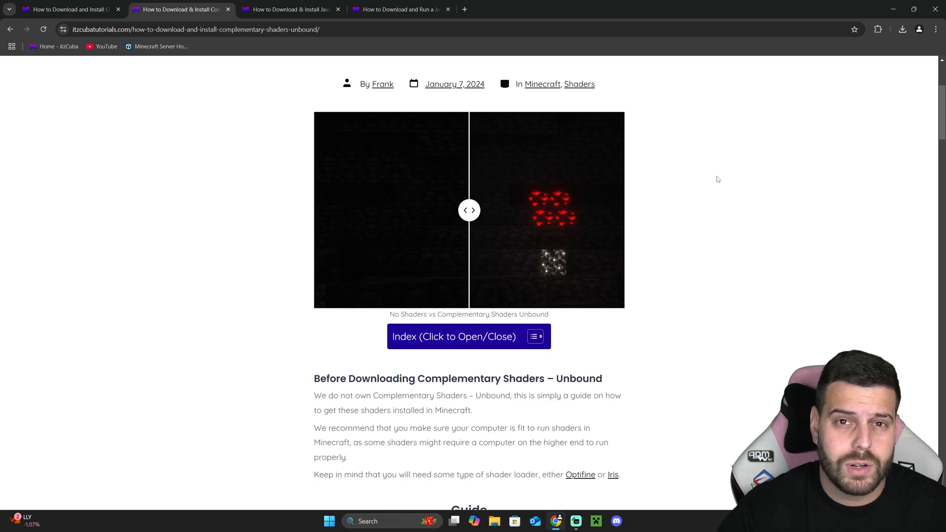
Follow the tutorial's Download image to the Complementary Shaders Unbound CurseForge page
scroll(down, 3)
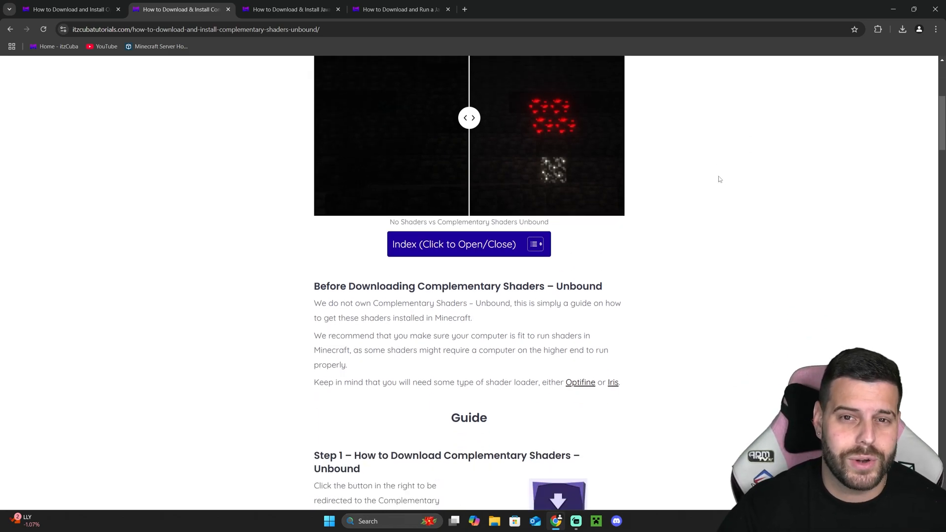
scroll(up, 3)
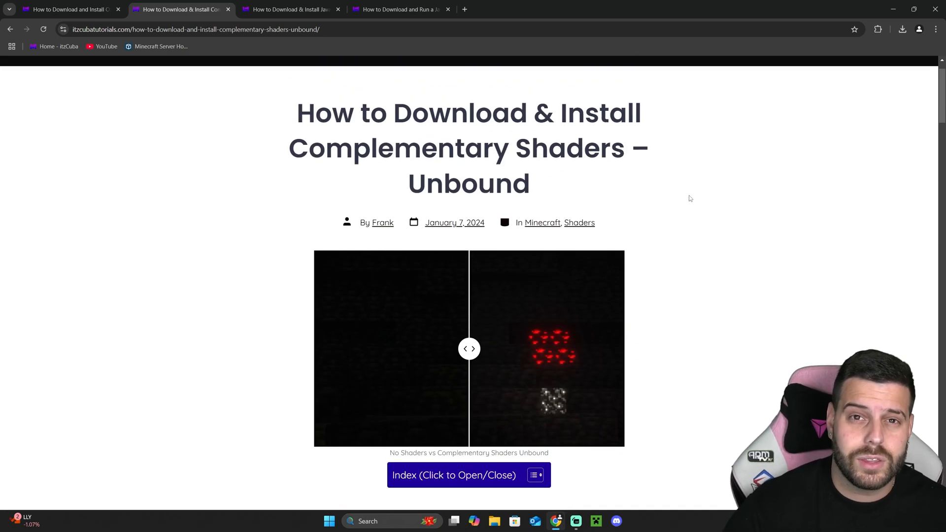
scroll(down, 3)
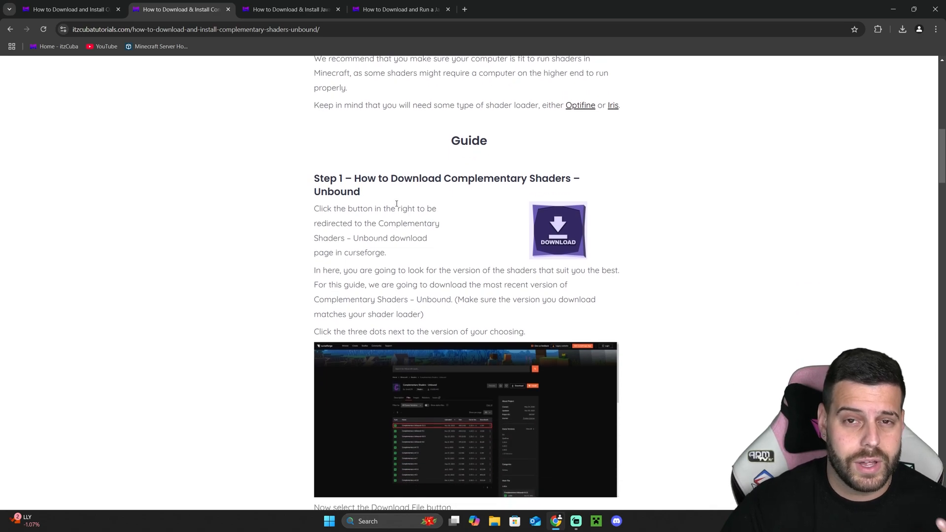
mouse_move(585, 226)
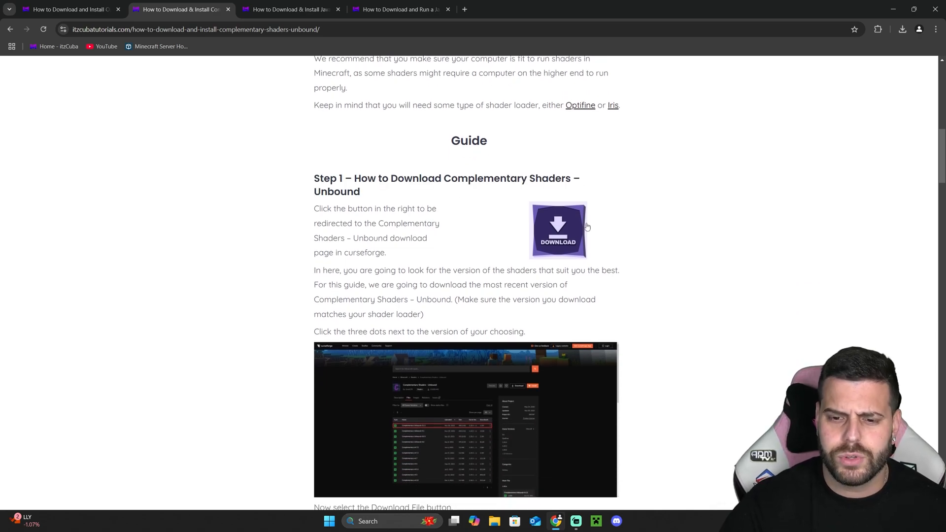
click(556, 230)
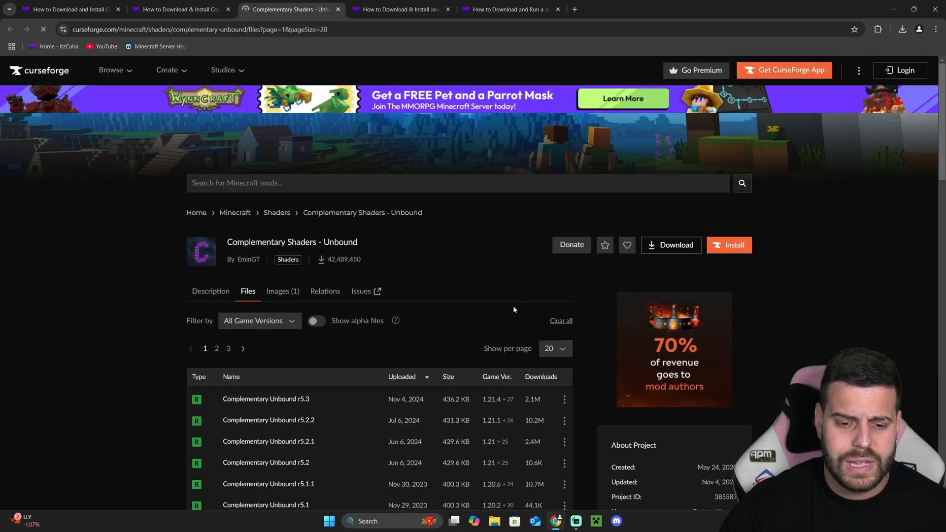
Download the Complementary Unbound r5.3 shader file via its ⋮ menu, then close Chrome
scroll(down, 3)
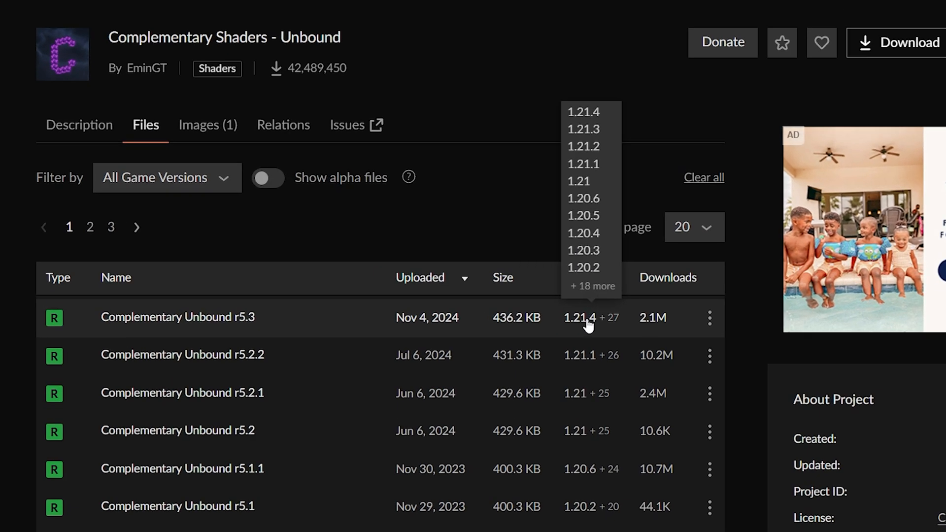
click(710, 318)
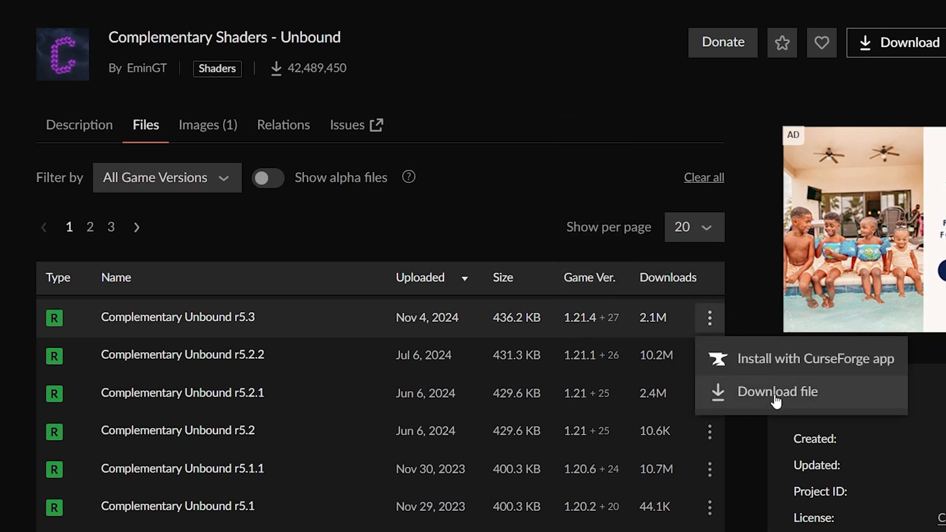
click(778, 392)
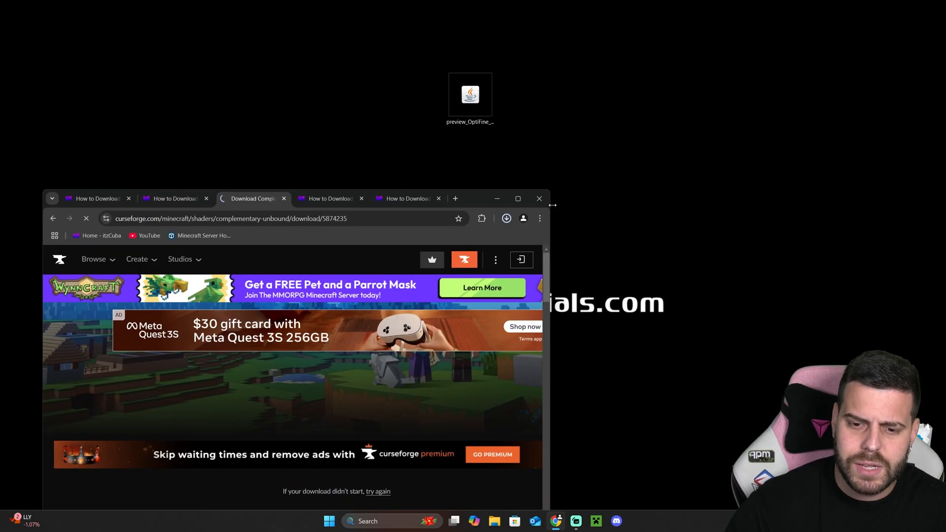
click(507, 219)
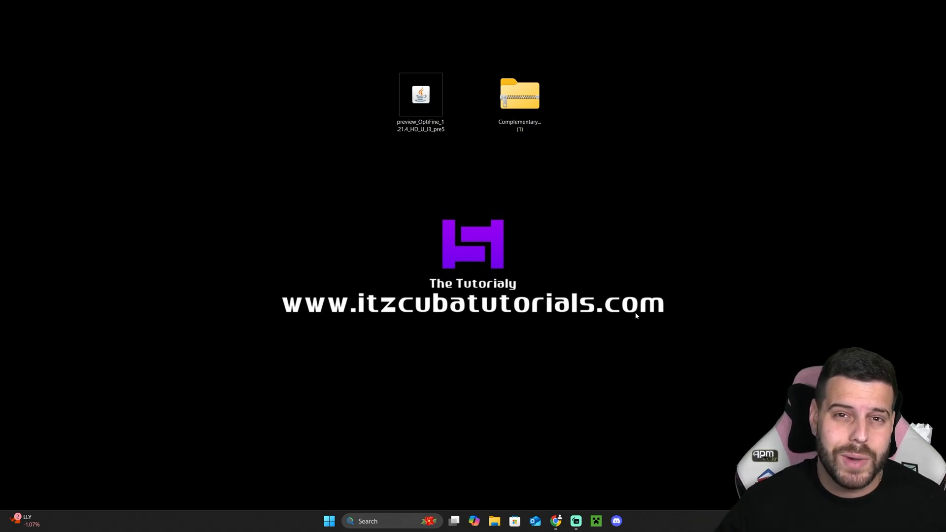
mouse_move(595, 521)
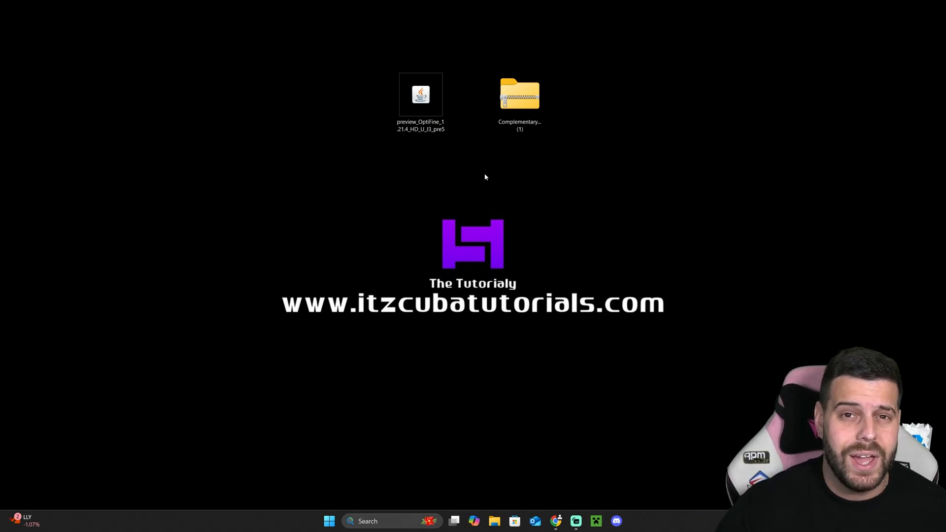
Run the OptiFine preview installer, install into the Minecraft folder and confirm the success message
double_click(421, 94)
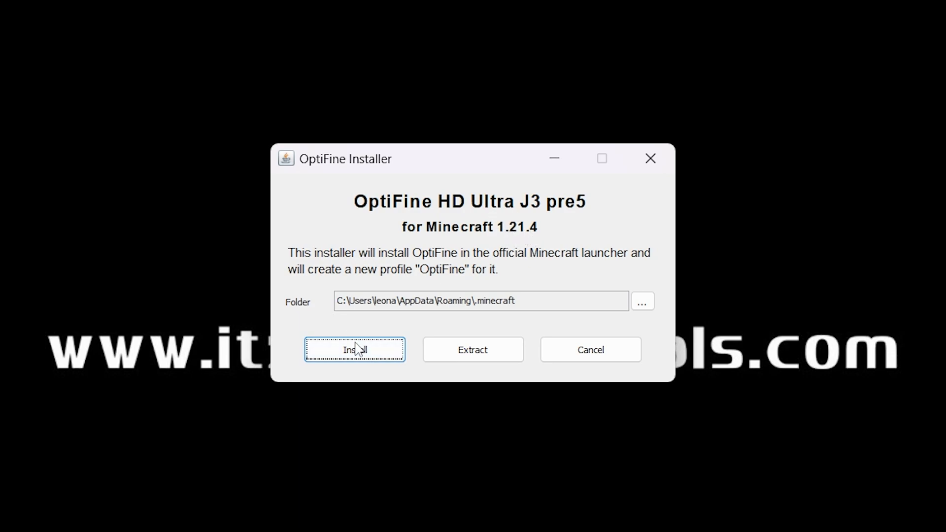
click(353, 349)
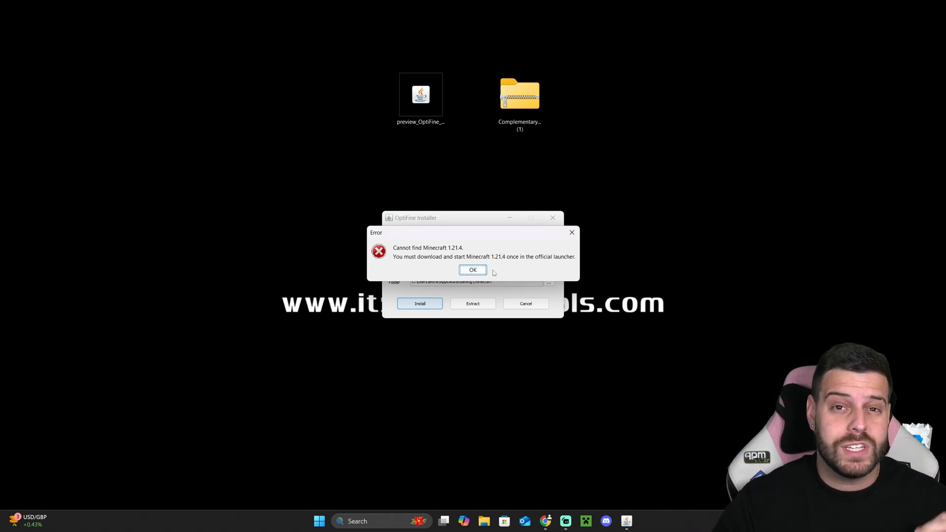
click(472, 270)
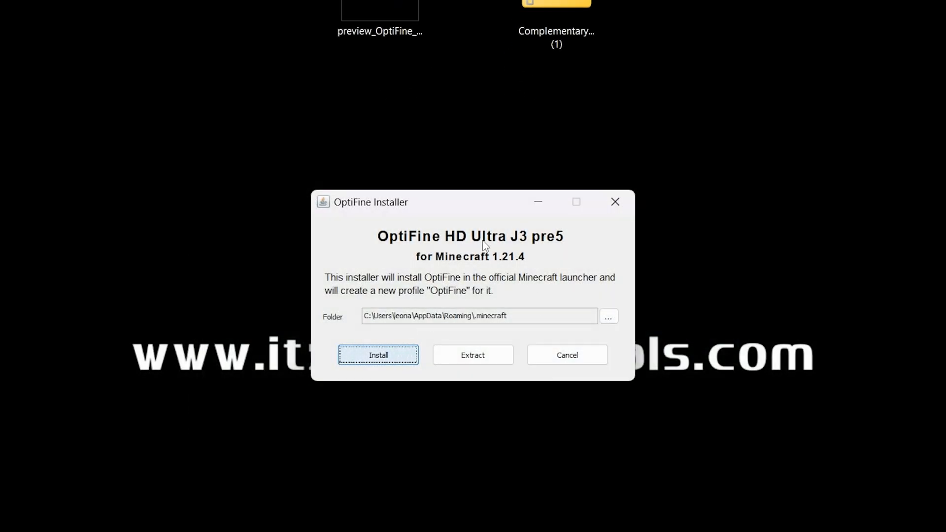
click(378, 355)
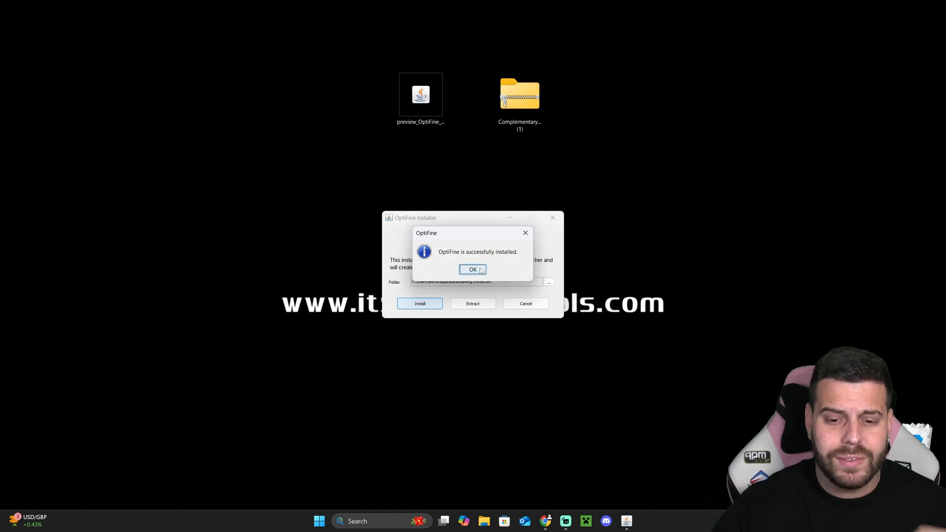
click(473, 270)
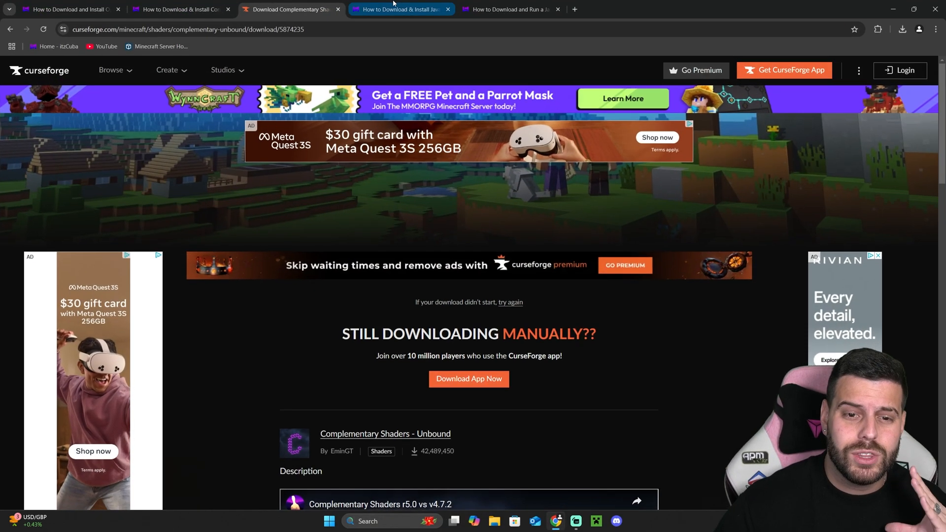
Read through the 'How to Download & Install Java 21' guide, then minimize Chrome
click(400, 8)
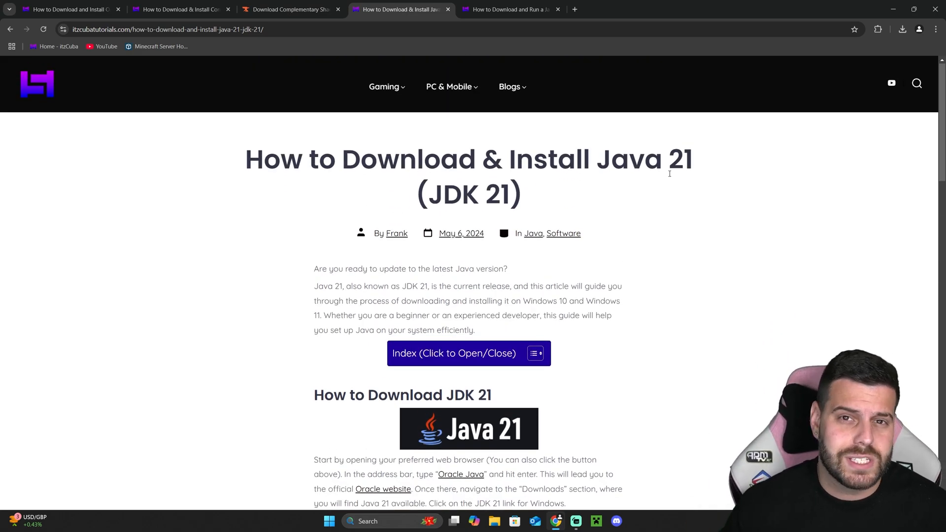
scroll(down, 3)
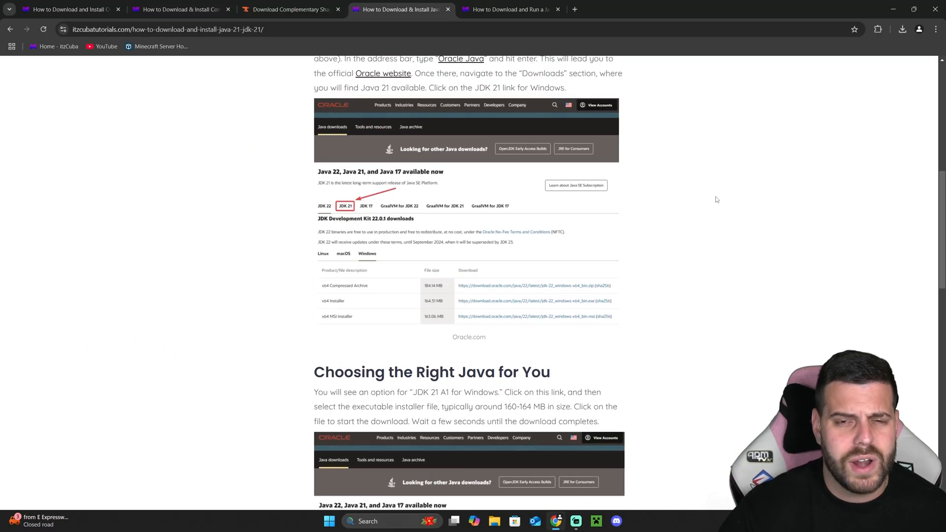
scroll(down, 3)
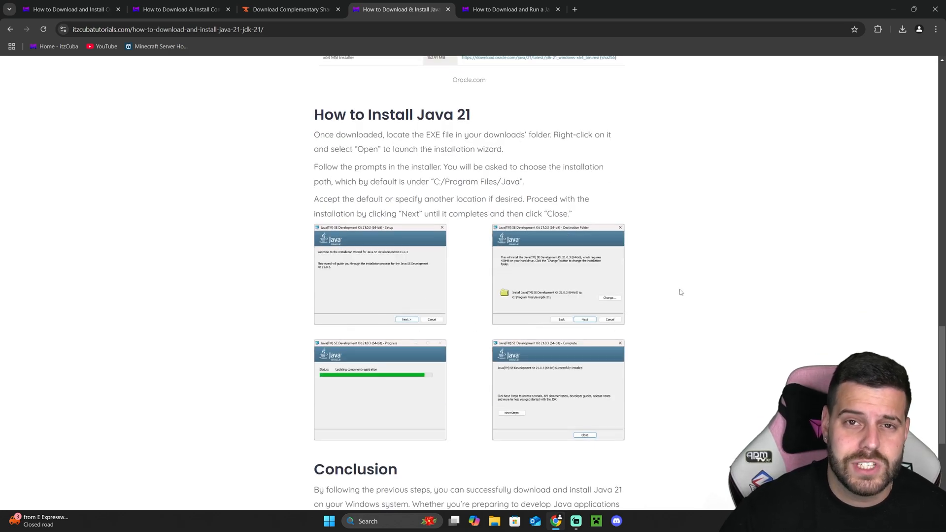
scroll(up, 3)
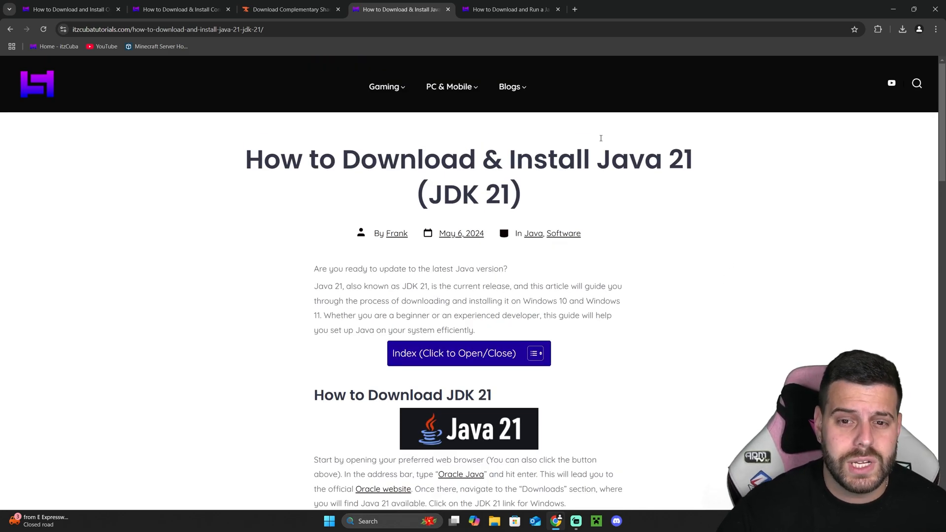
click(509, 9)
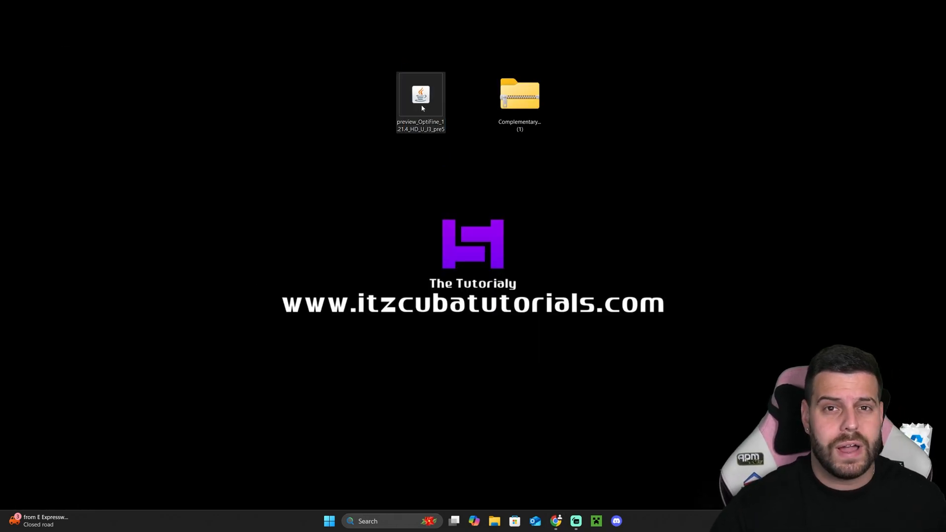
mouse_move(421, 96)
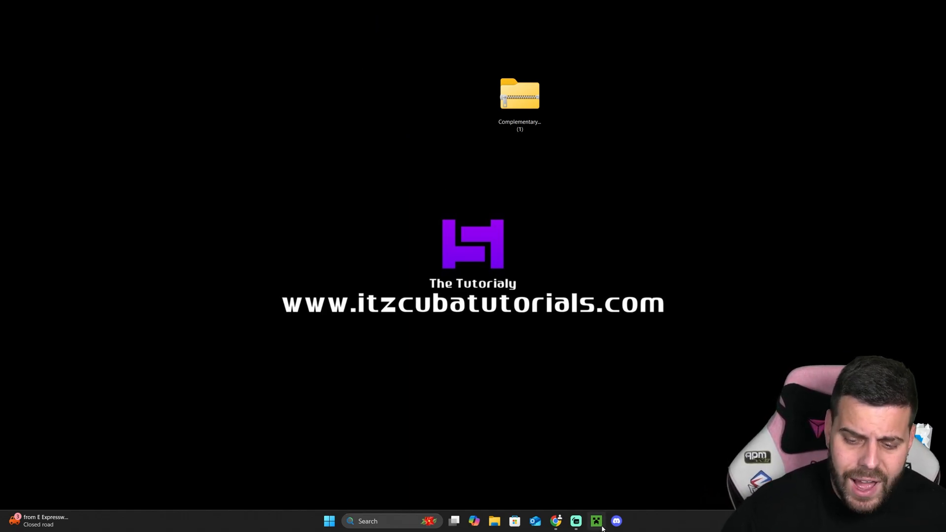
Start the Minecraft Launcher from the taskbar
click(595, 520)
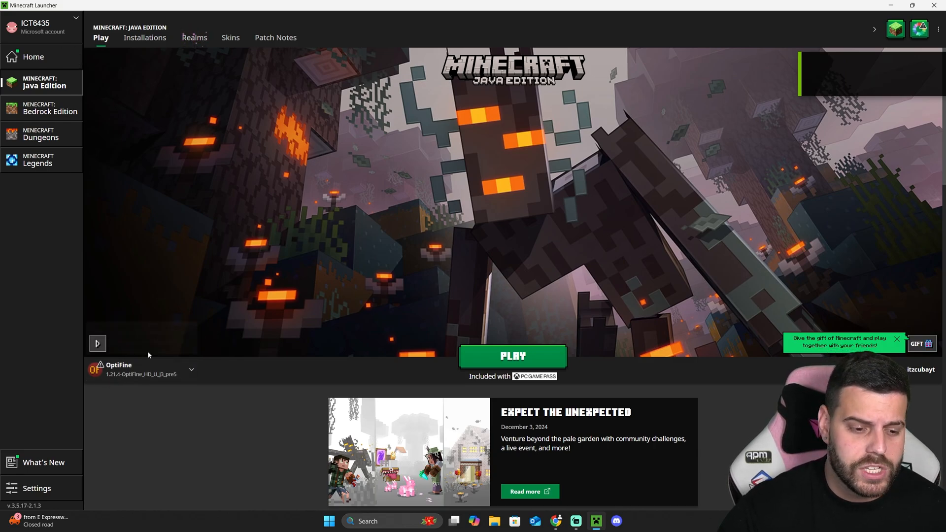
Show the Installations list with modded versions included
click(145, 38)
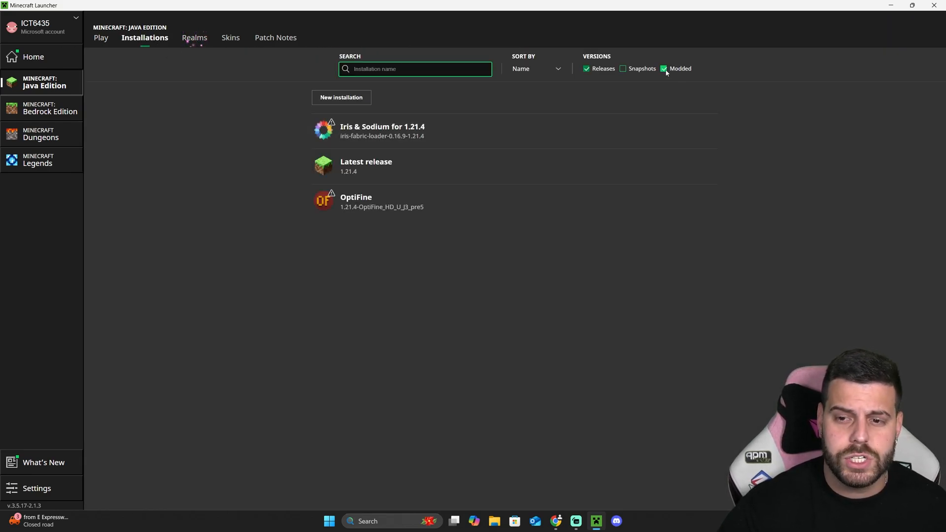
click(663, 68)
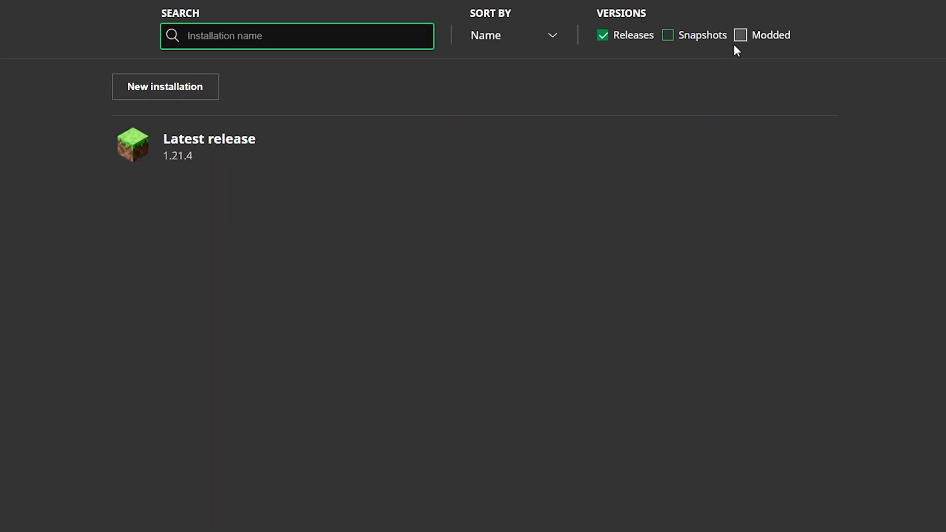
click(740, 35)
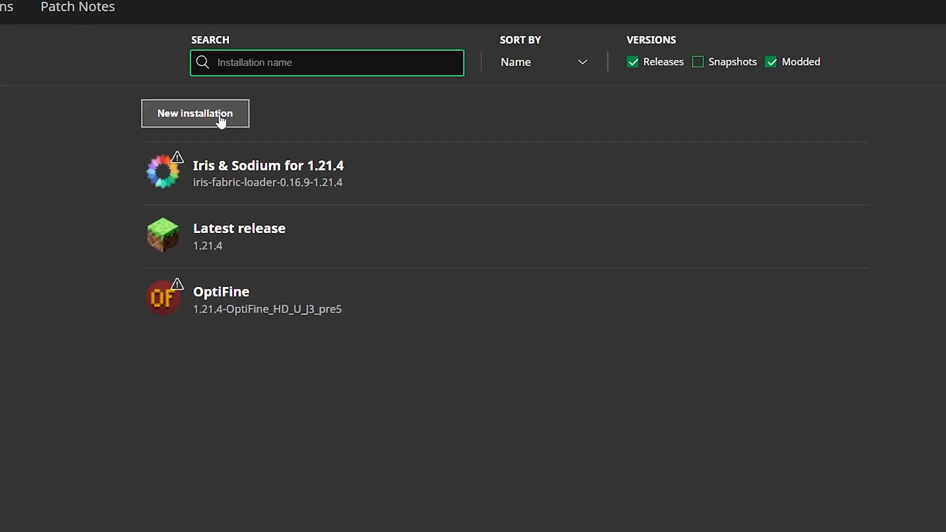
Create a new installation on release 1.21.4-OptiFine_HD_U_J3_pre5 and install it
click(195, 113)
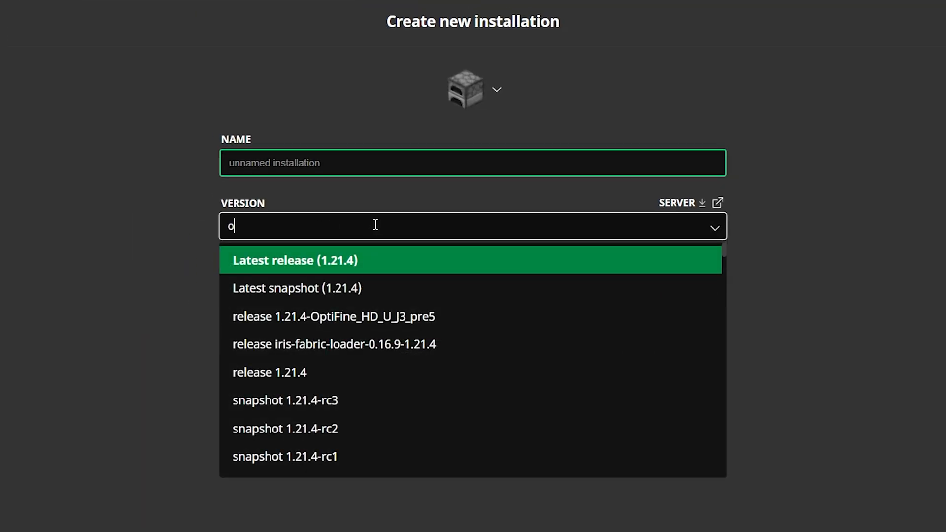
text(ptifine_HD_U_J3_pre5)
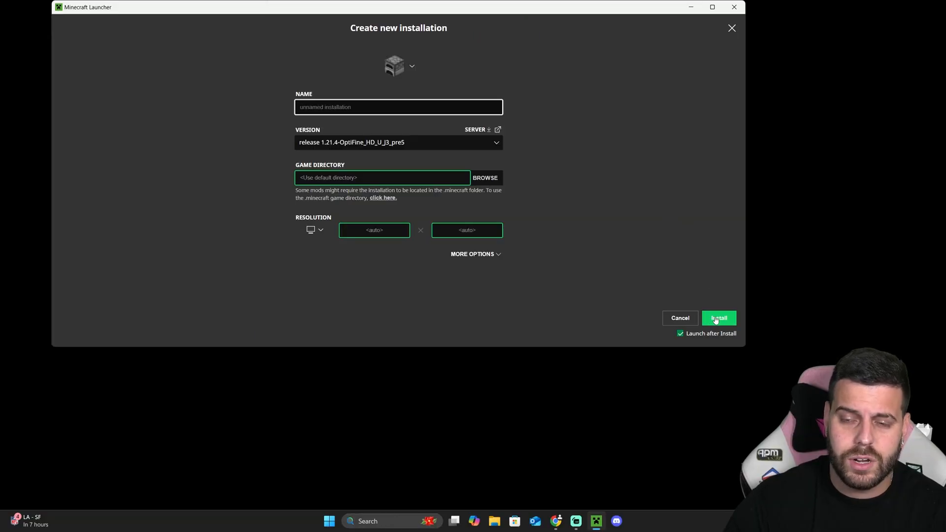
click(718, 318)
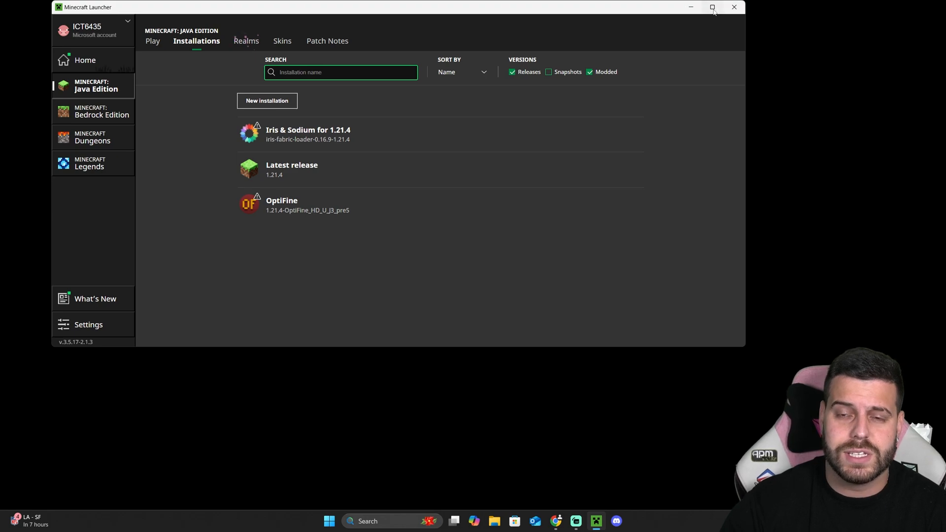
Maximize the launcher and play the OptiFine profile past the modded-installation warning
click(711, 7)
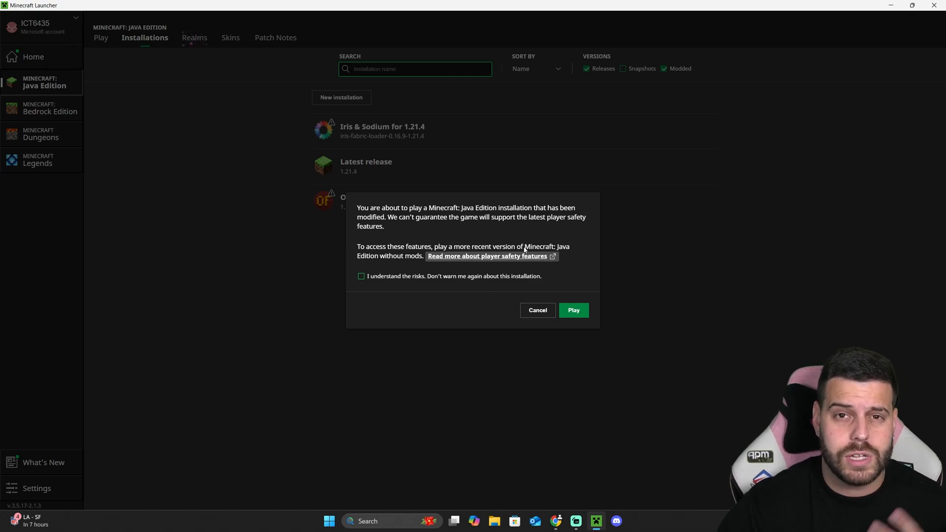
click(572, 311)
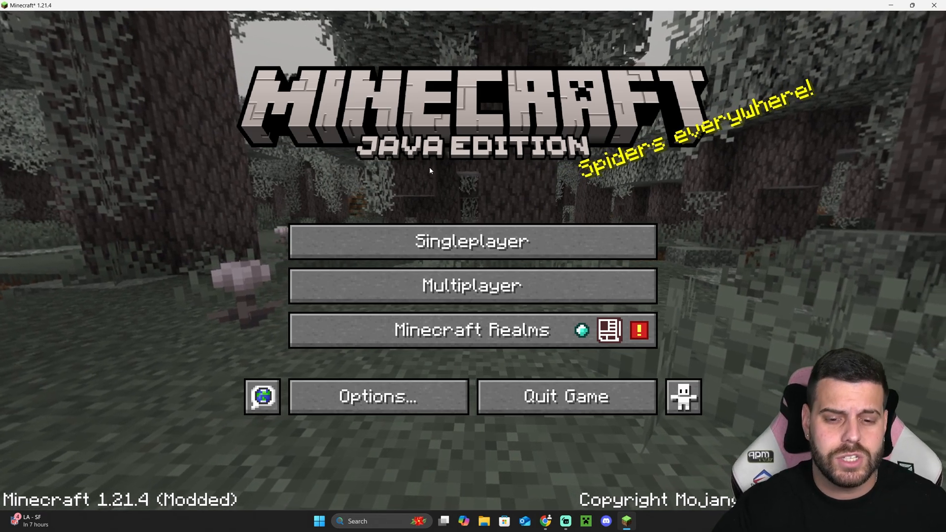
Load a singleplayer world and bring up the pause menu with Esc
click(472, 242)
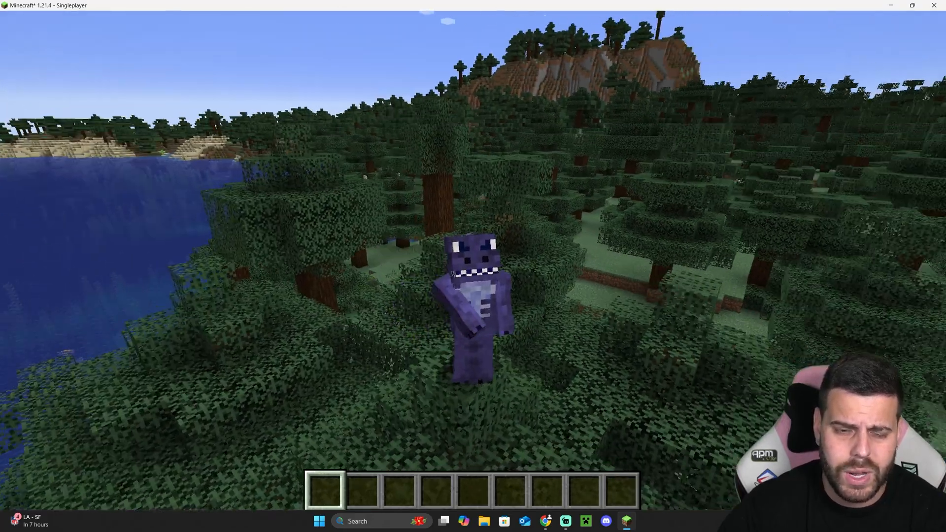
key(Escape)
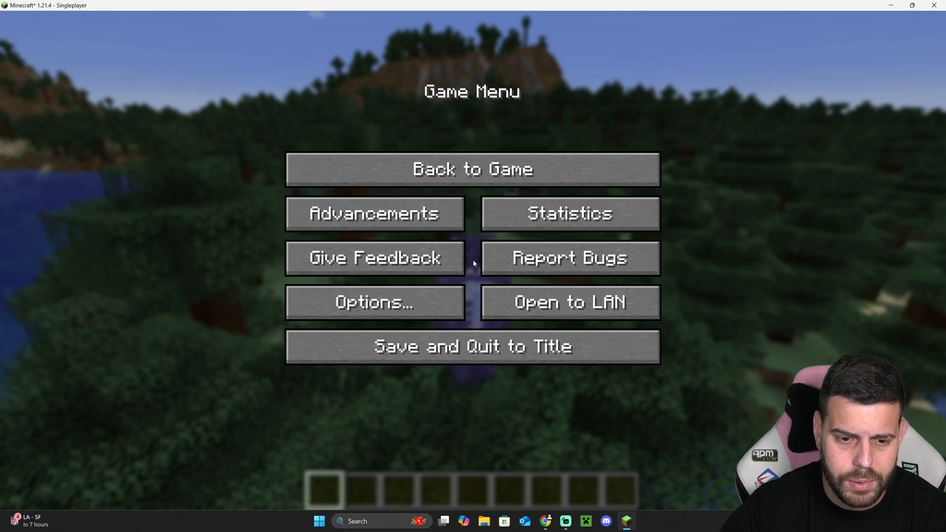
Reach the OptiFine Shaders screen through Options and Video Settings
click(375, 302)
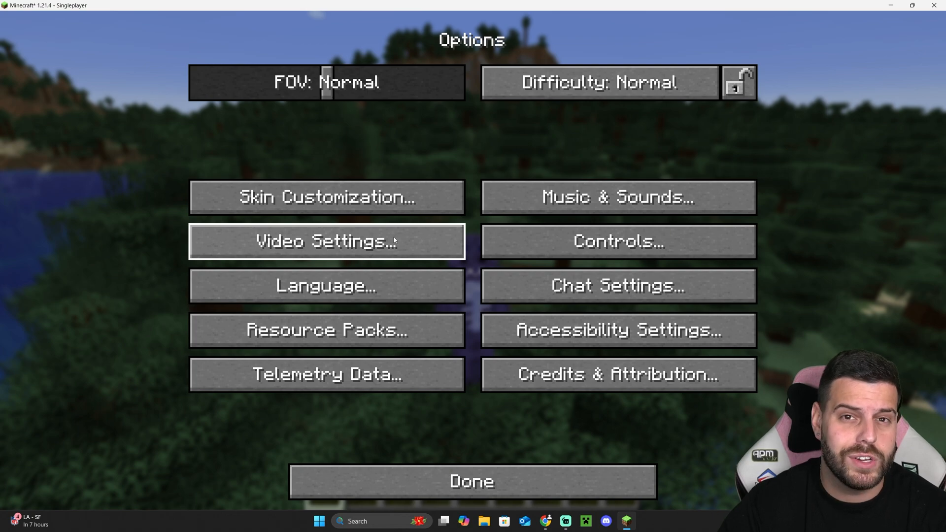
click(326, 241)
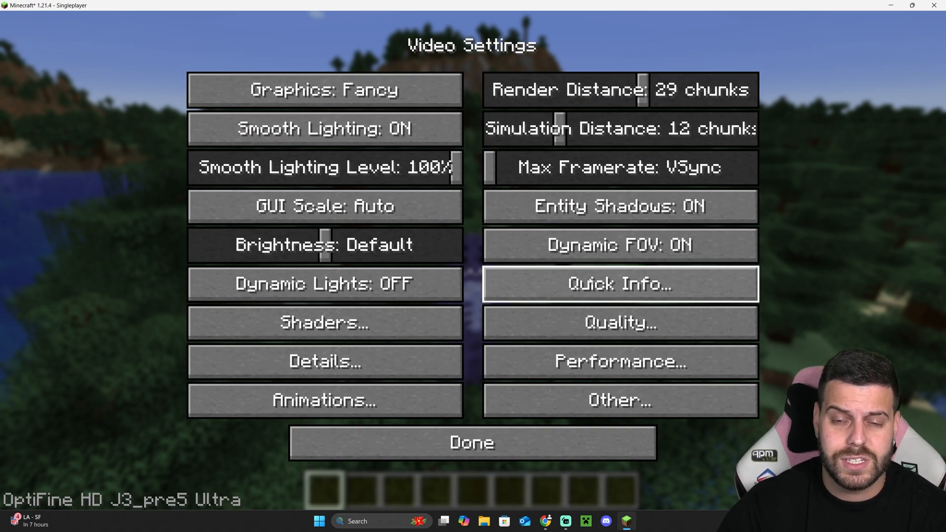
mouse_move(324, 321)
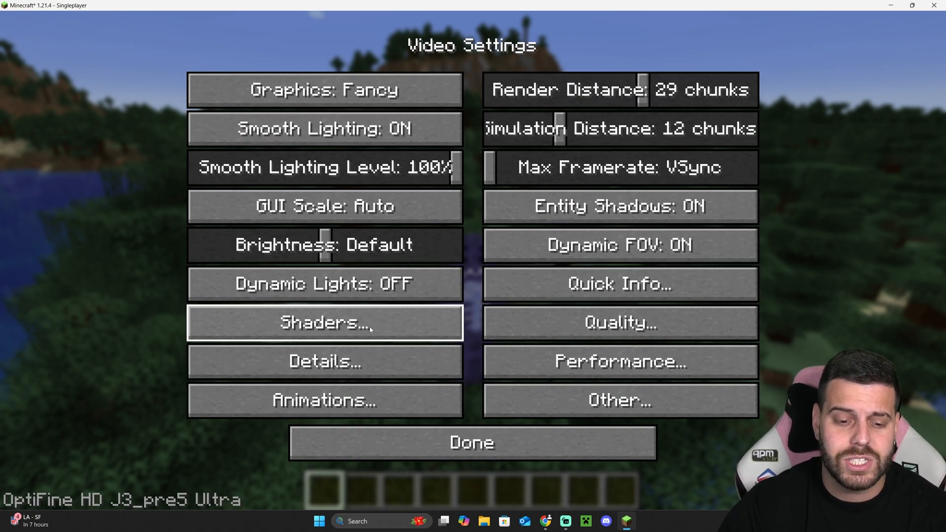
click(324, 322)
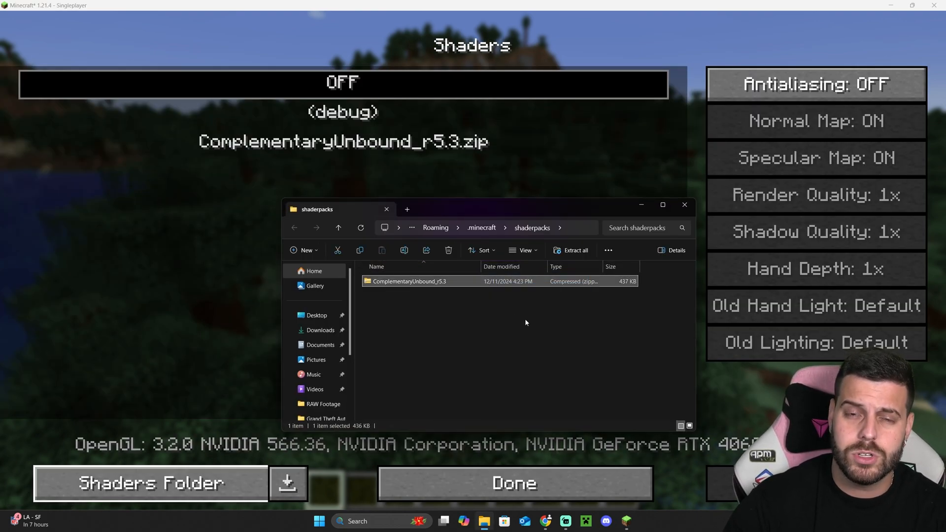
Remove the old Complementary zip from the shaderpacks folder to make room for r5.3 (1)
click(448, 250)
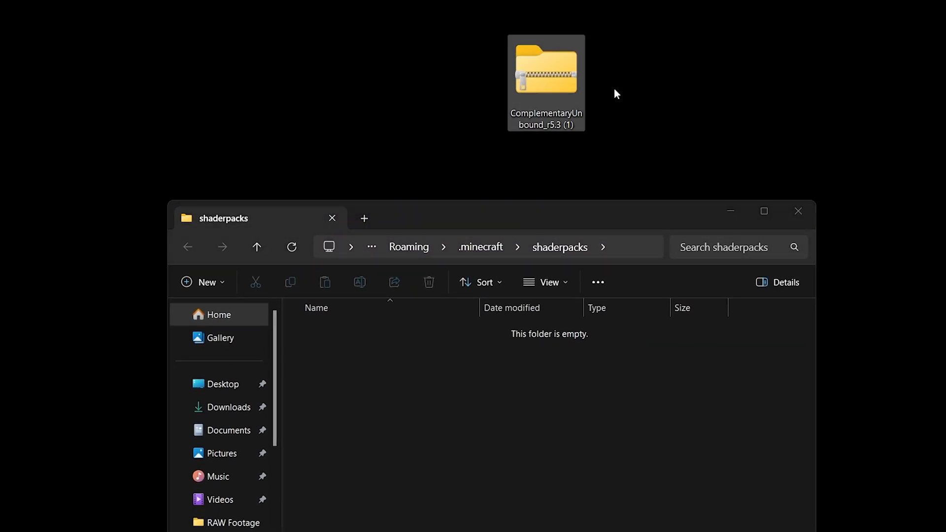
mouse_move(879, 79)
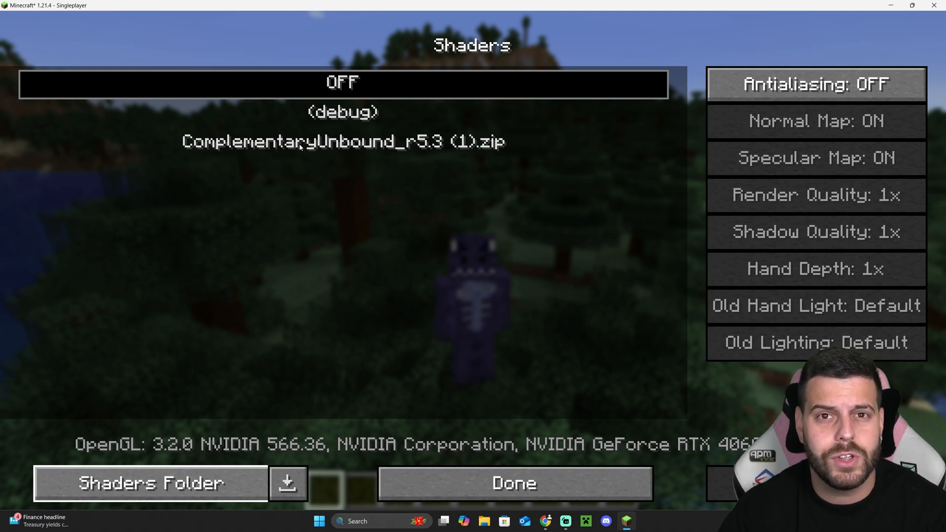
Activate ComplementaryUnbound_r5.3 (1).zip and return to the world with shaders rendering
click(513, 482)
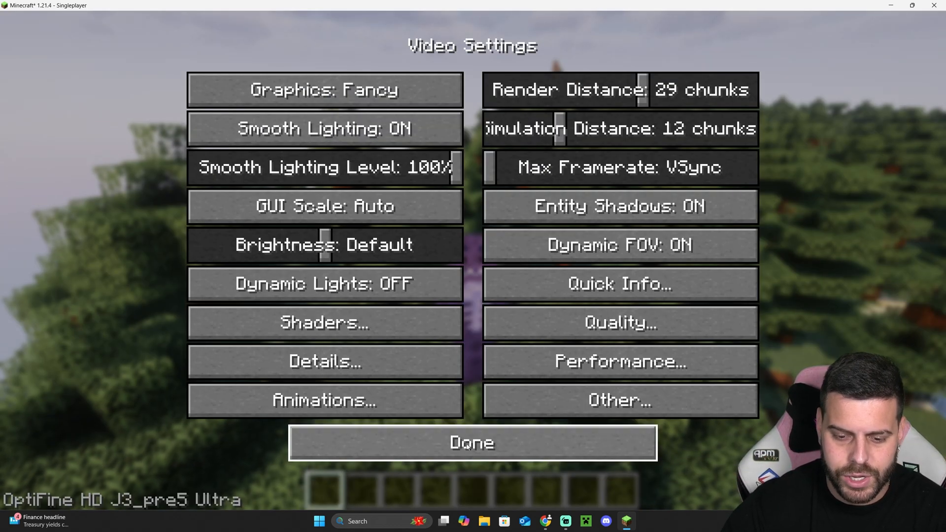
click(472, 442)
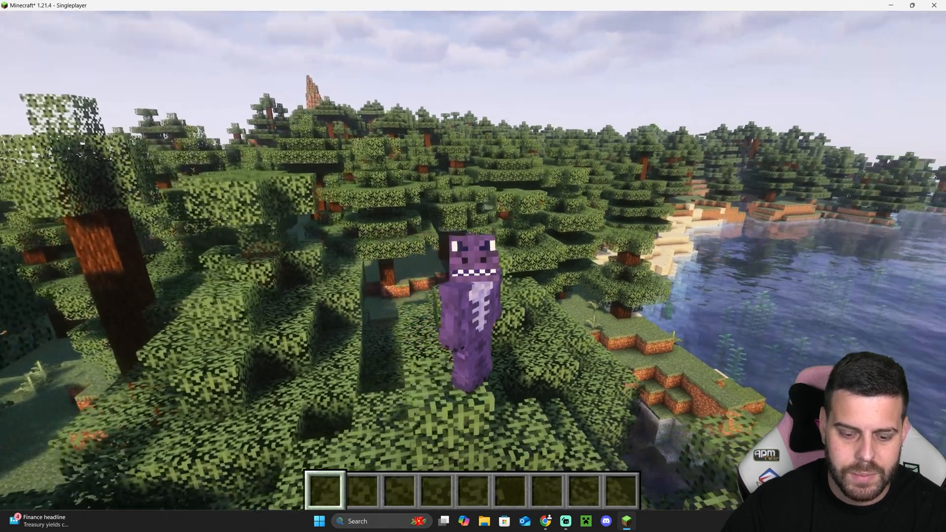